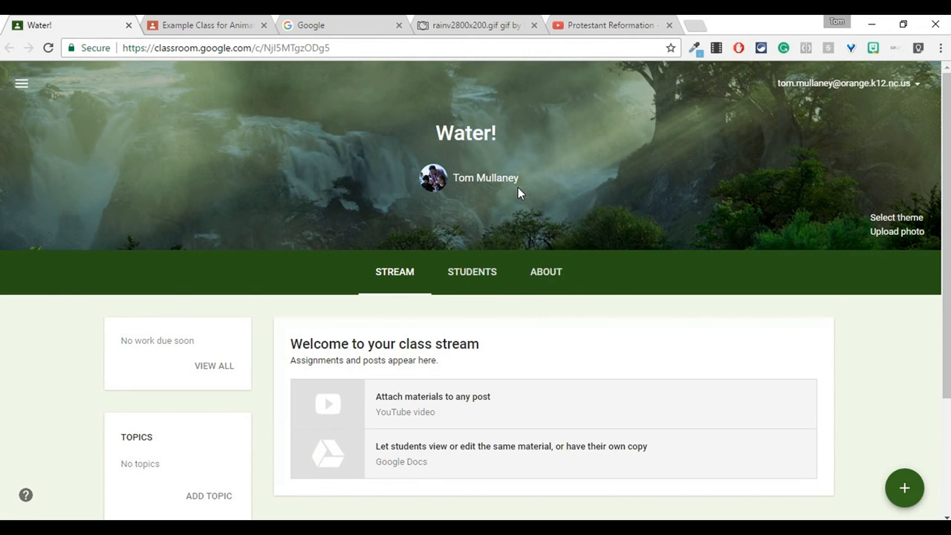
mouse_move(552, 157)
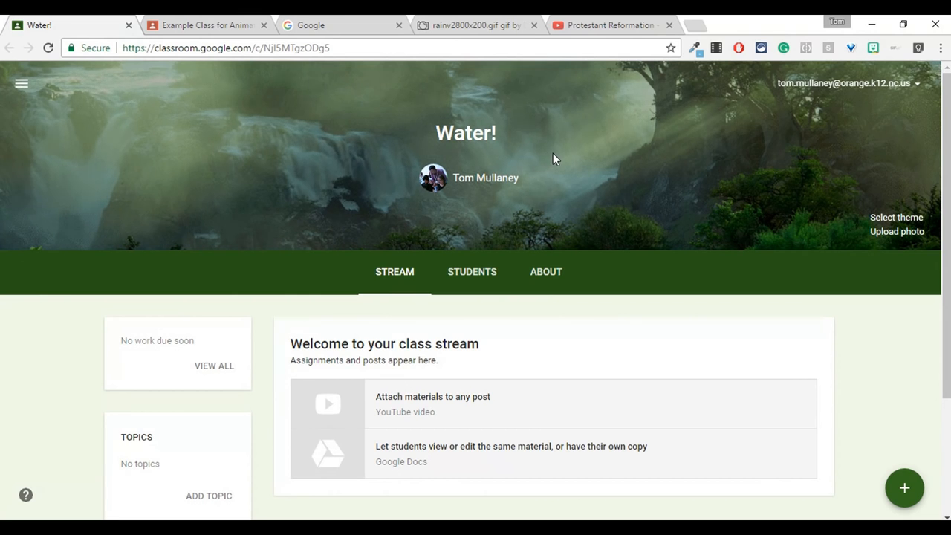
mouse_move(492, 160)
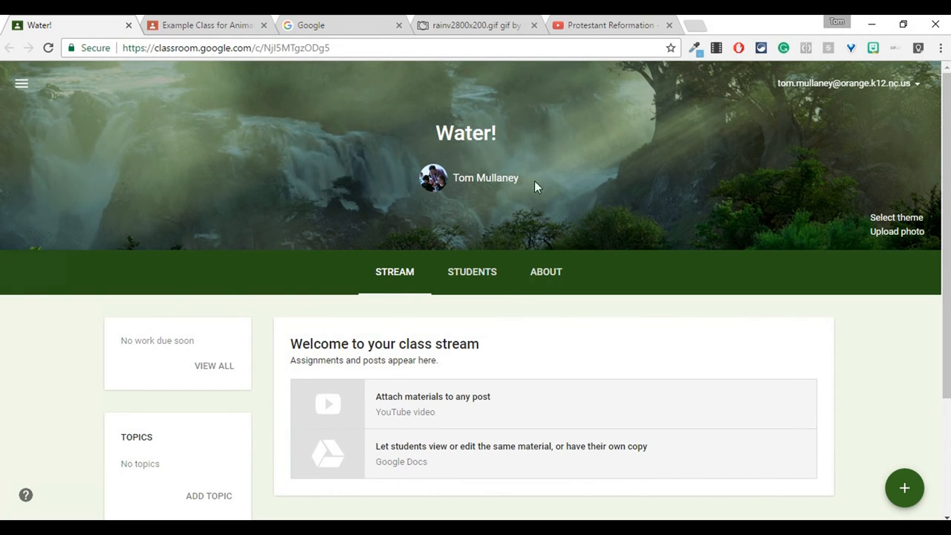
mouse_move(359, 177)
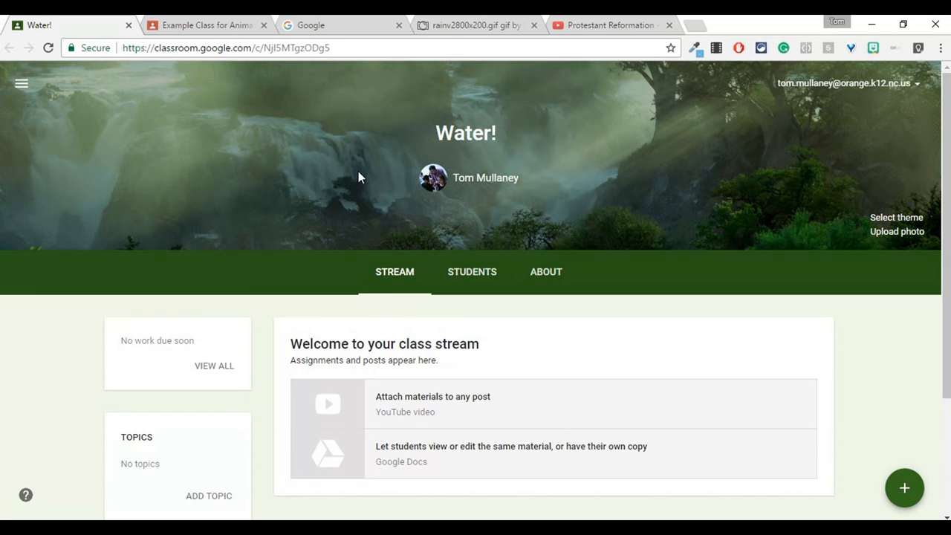
mouse_move(378, 174)
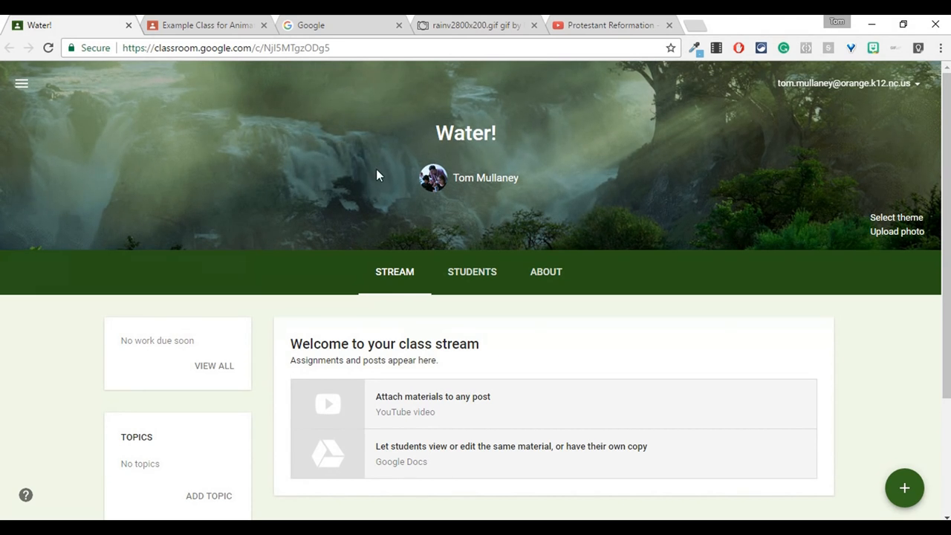
Search Google for 'animated gif', limit to Images and bring up the Size filter choices.
click(341, 24)
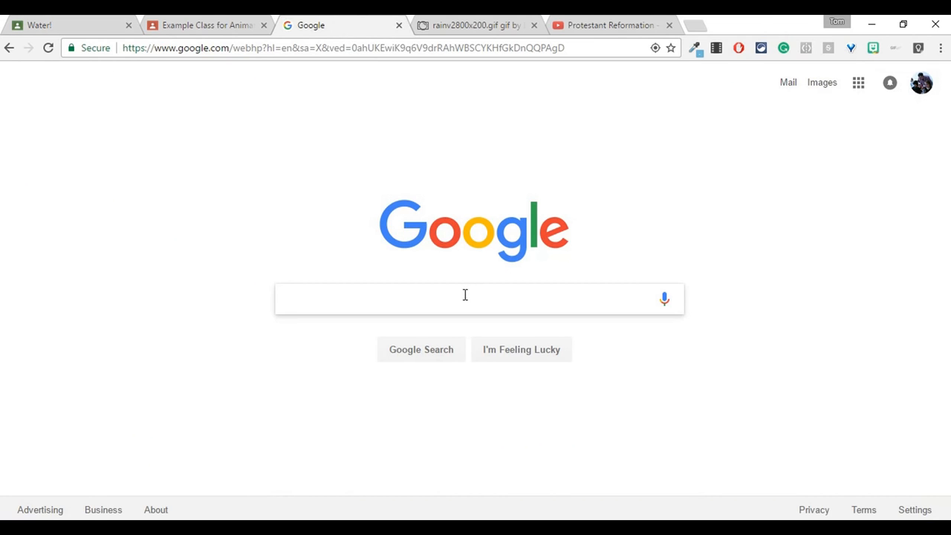
text(animal)
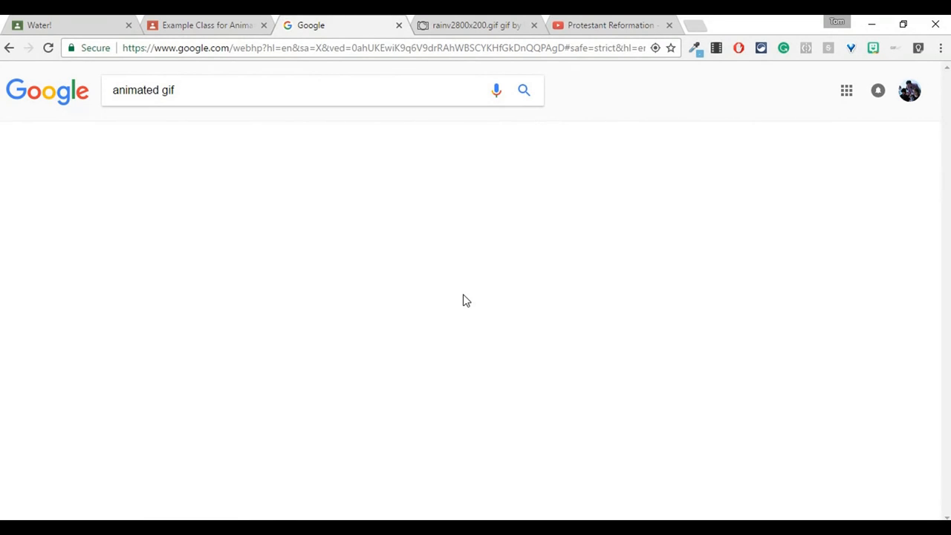
click(523, 91)
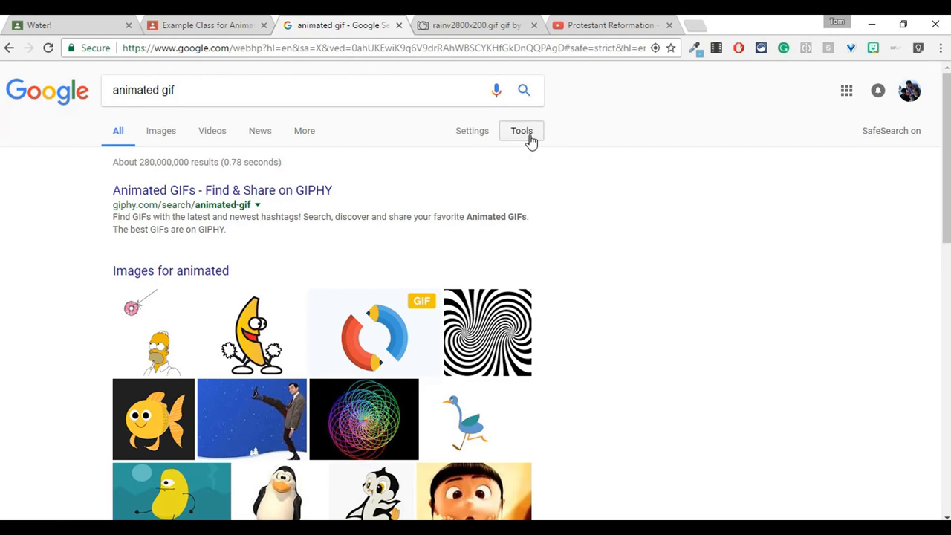
click(521, 131)
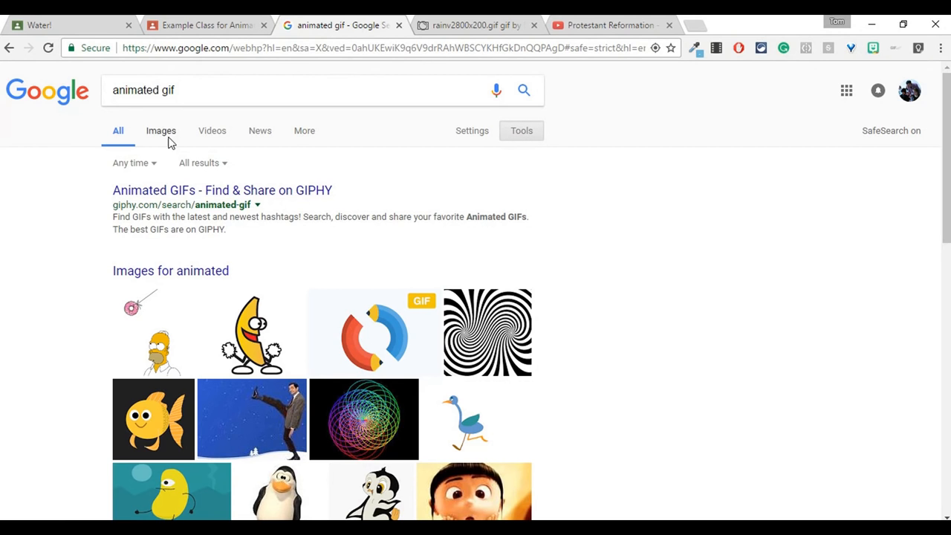
click(161, 131)
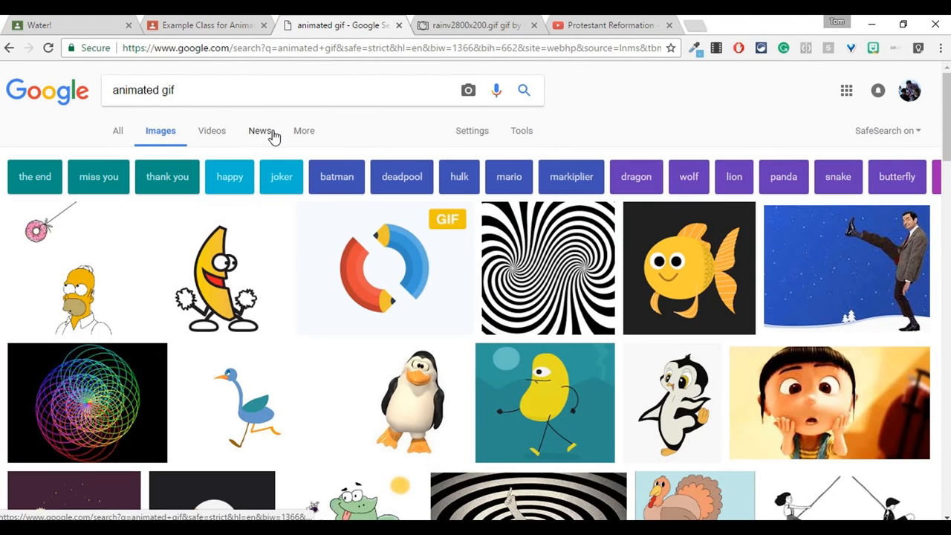
click(521, 130)
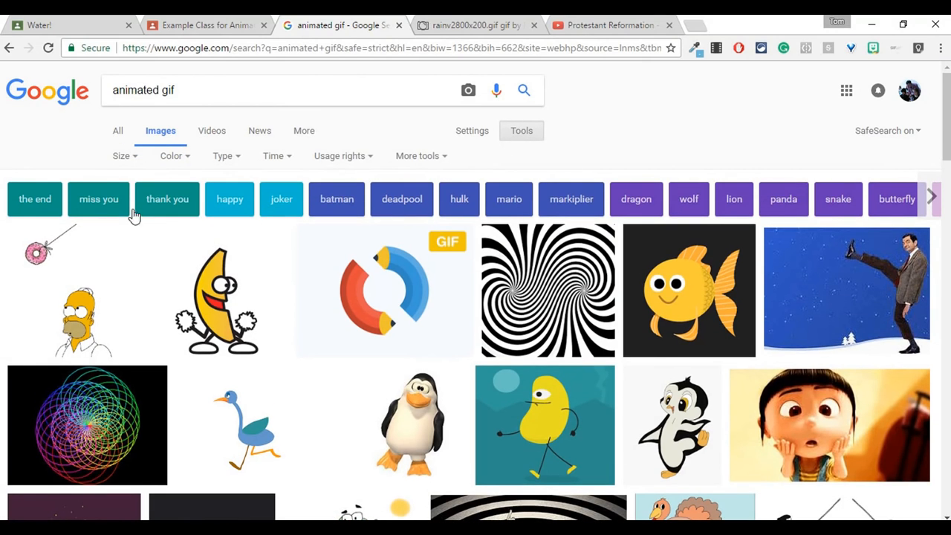
click(122, 156)
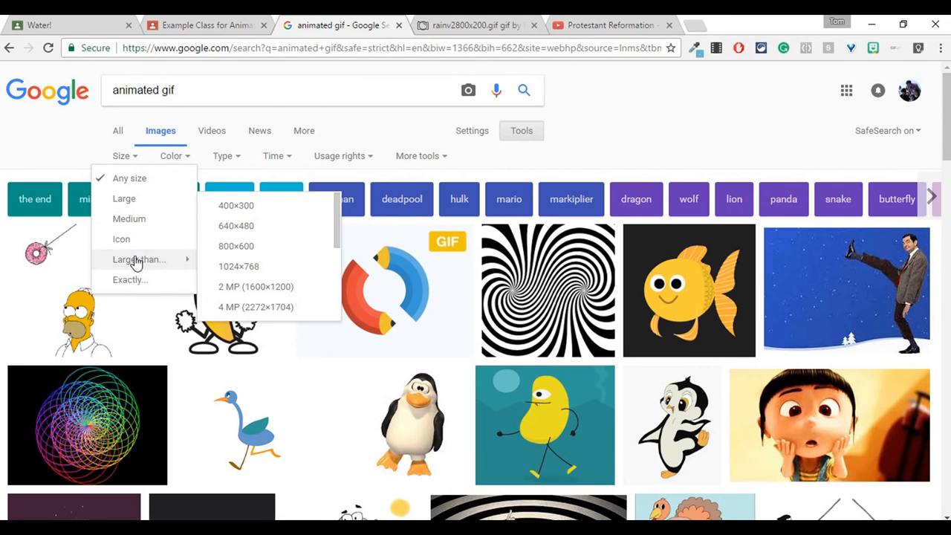
mouse_move(238, 246)
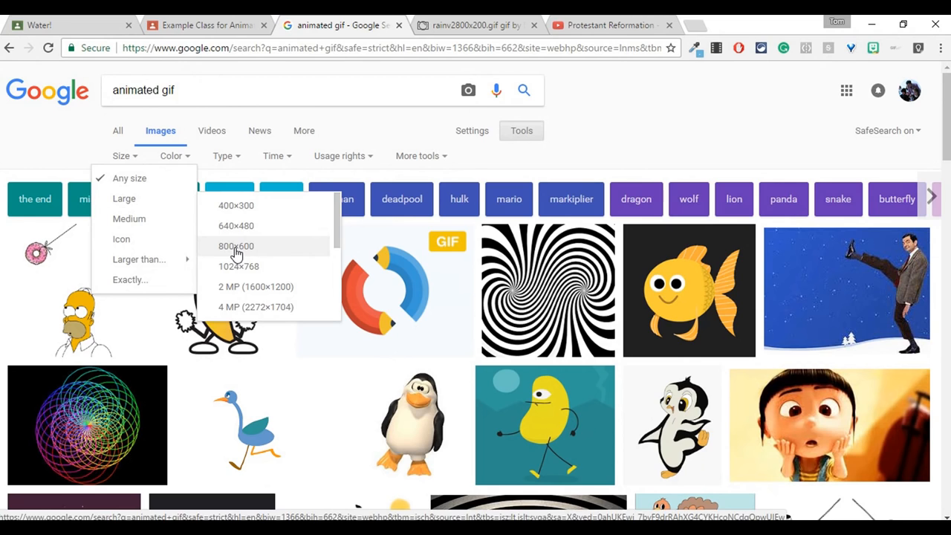
mouse_move(137, 279)
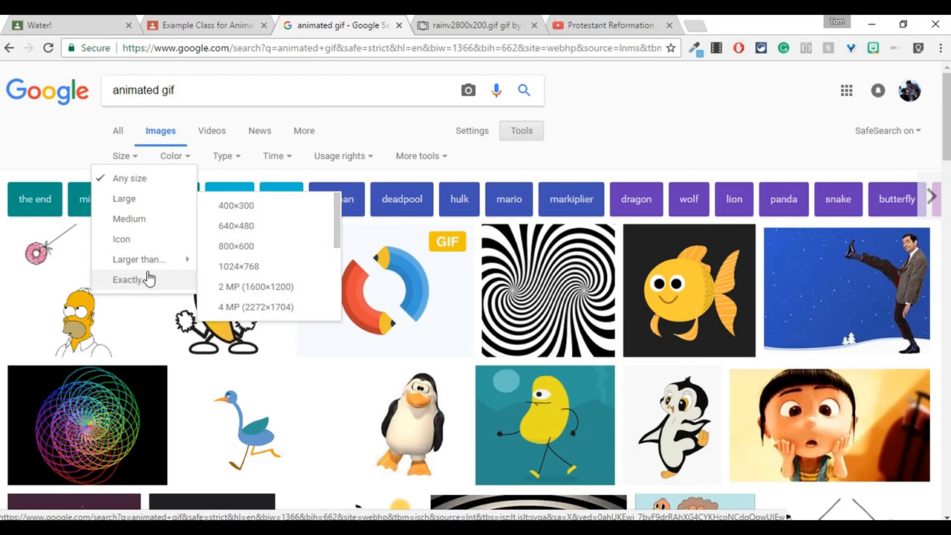
Filter image results to exactly 800 by 200 pixels.
click(128, 279)
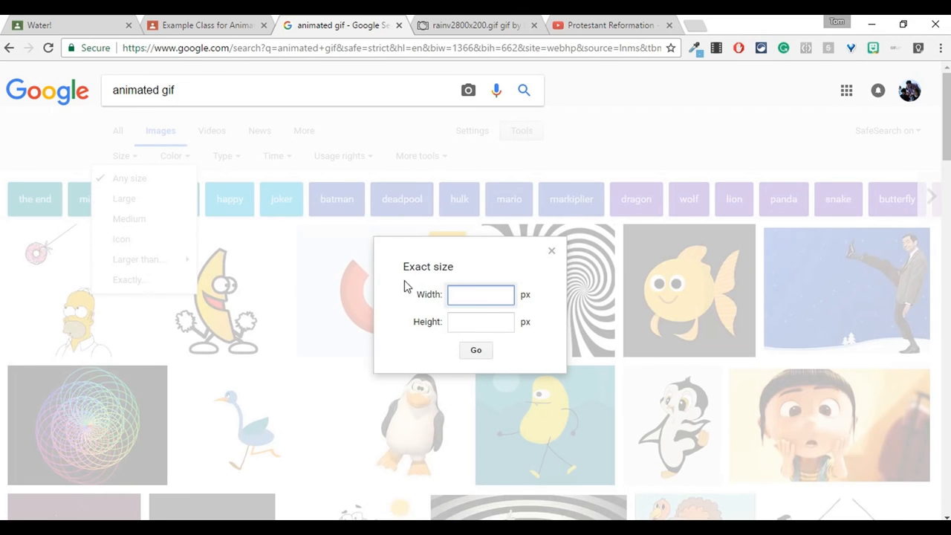
text(800)
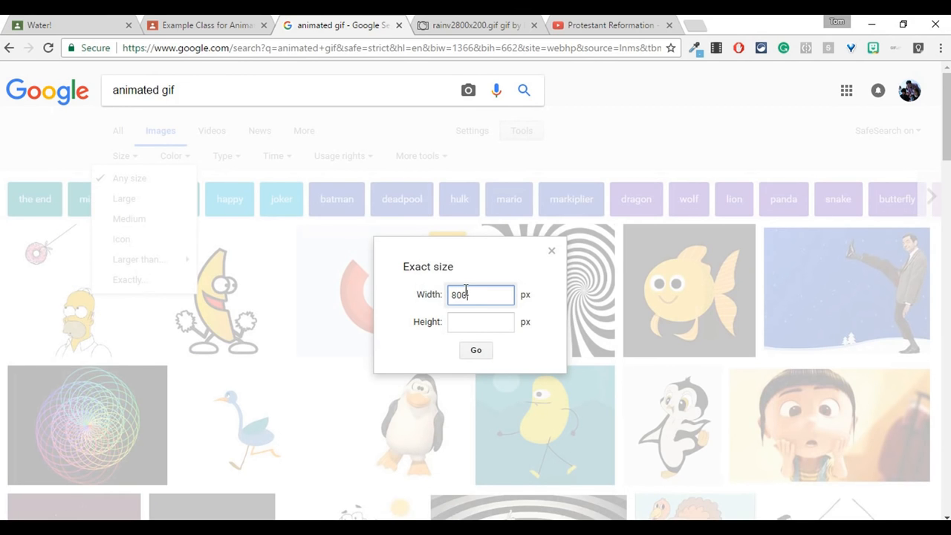
text(200)
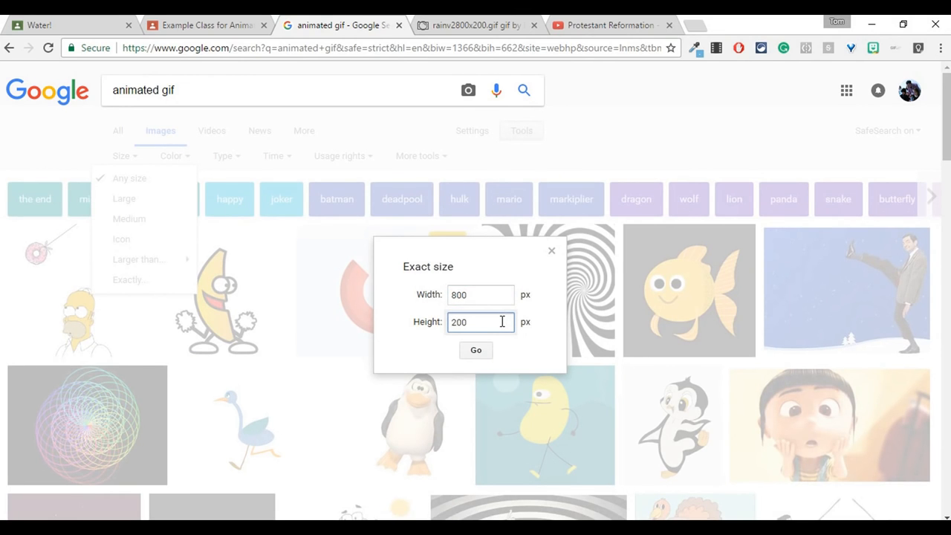
click(476, 350)
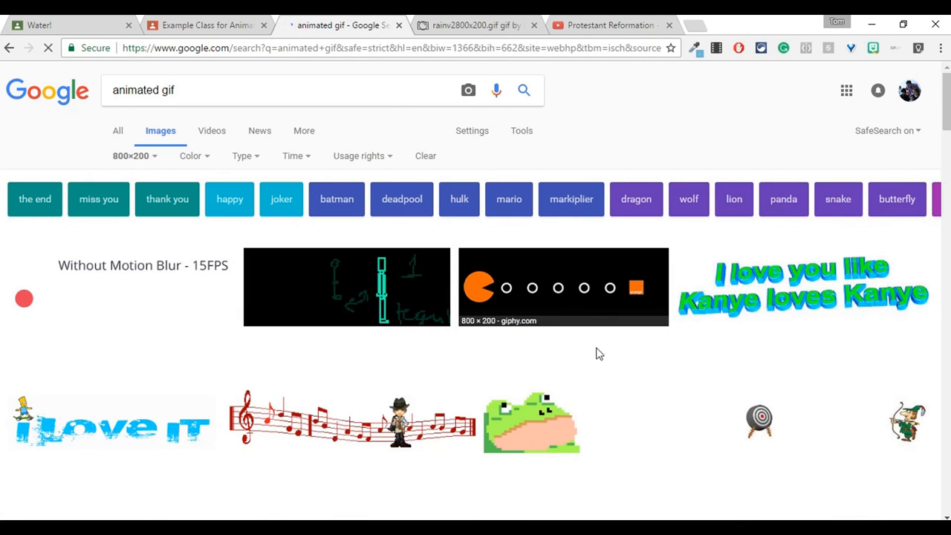
Find the rainy storm GIF and save rainv2800x200.gif to Downloads.
scroll(down, 3)
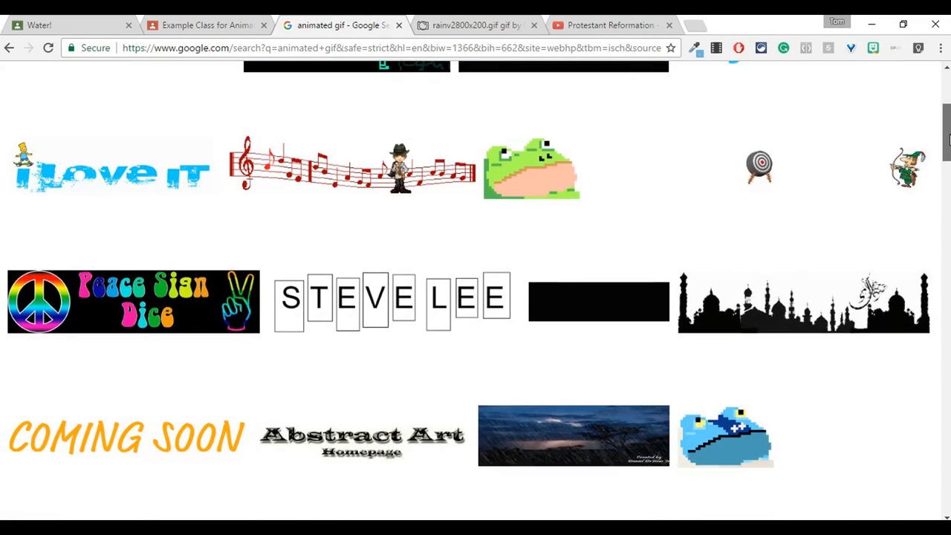
scroll(down, 3)
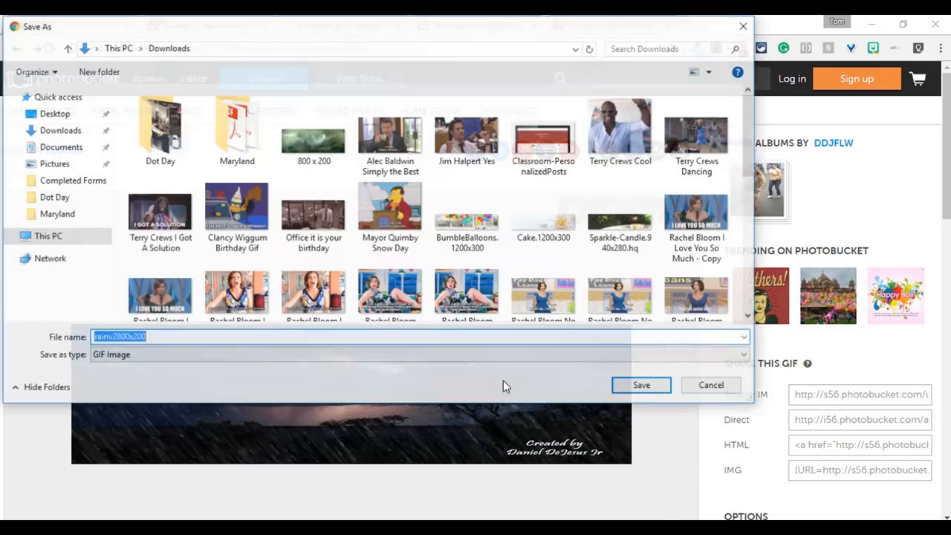
click(640, 385)
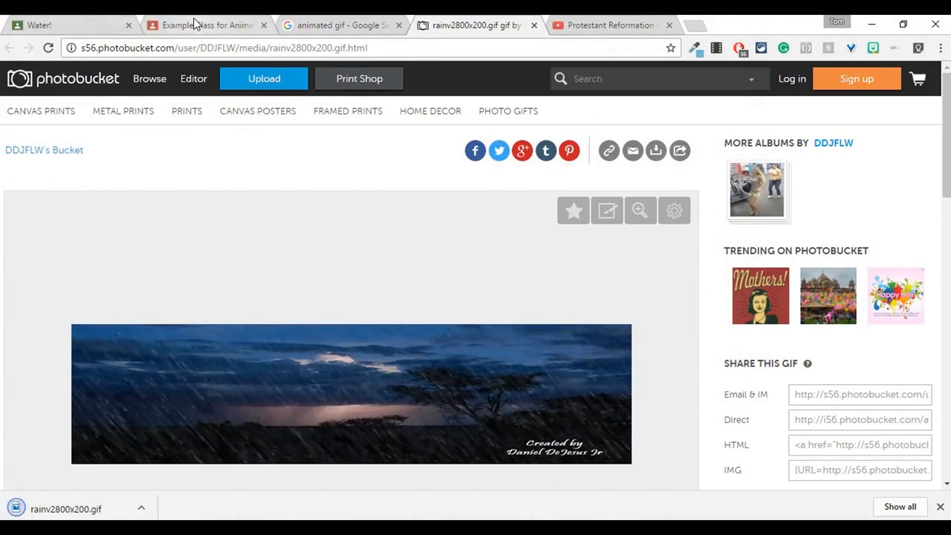
Upload rainv2800x200.gif as the Example Class for Animated Gif banner photo.
click(206, 24)
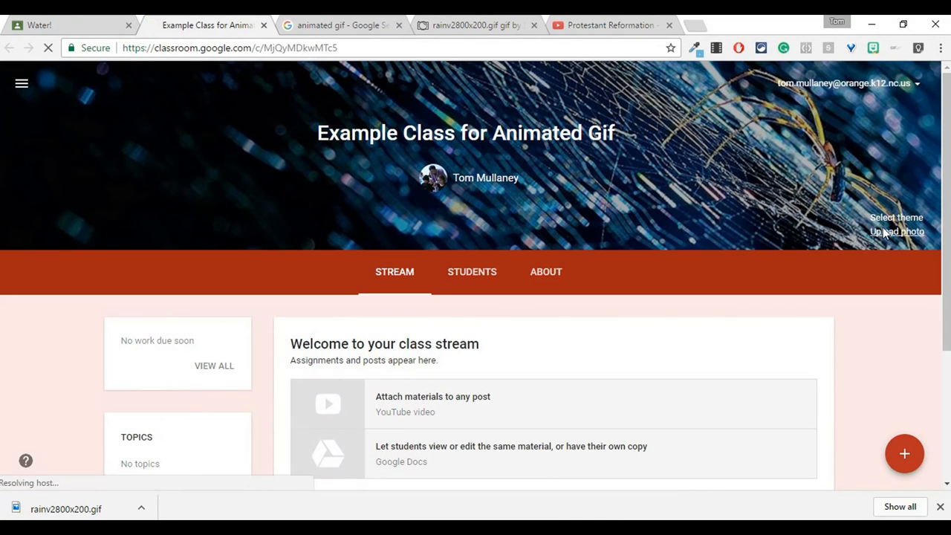
click(897, 231)
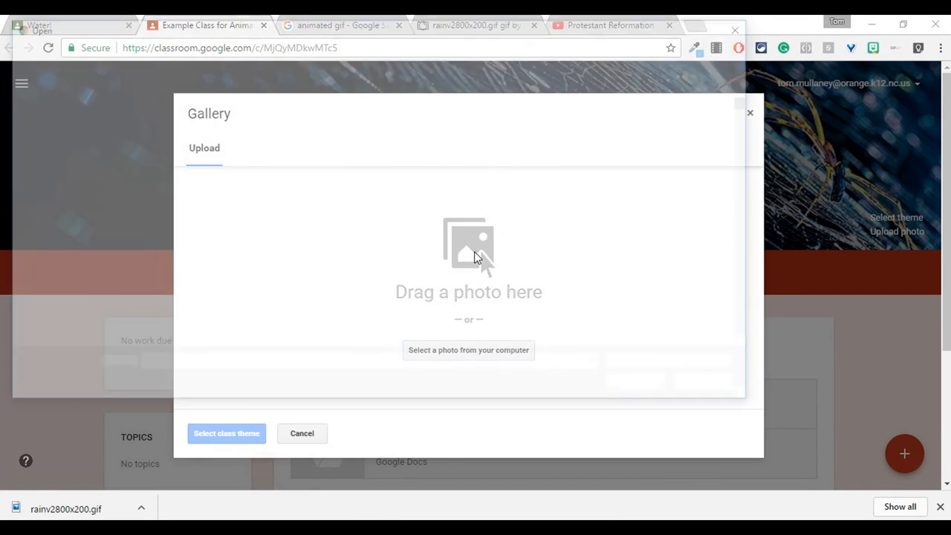
click(468, 351)
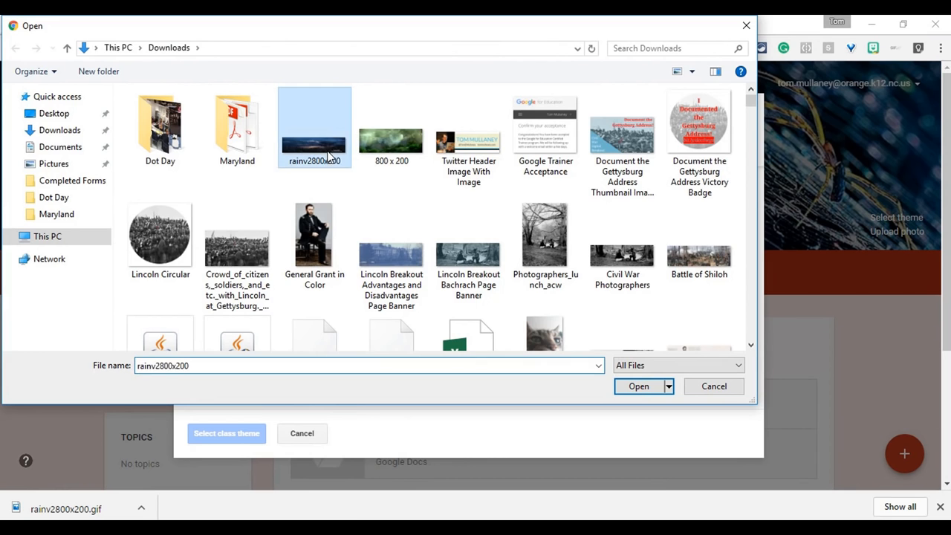
click(639, 387)
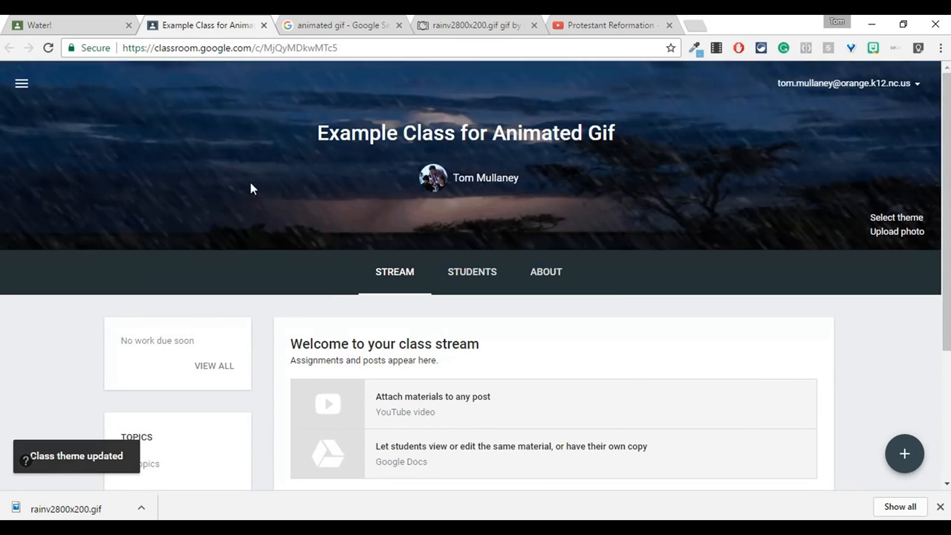
mouse_move(627, 174)
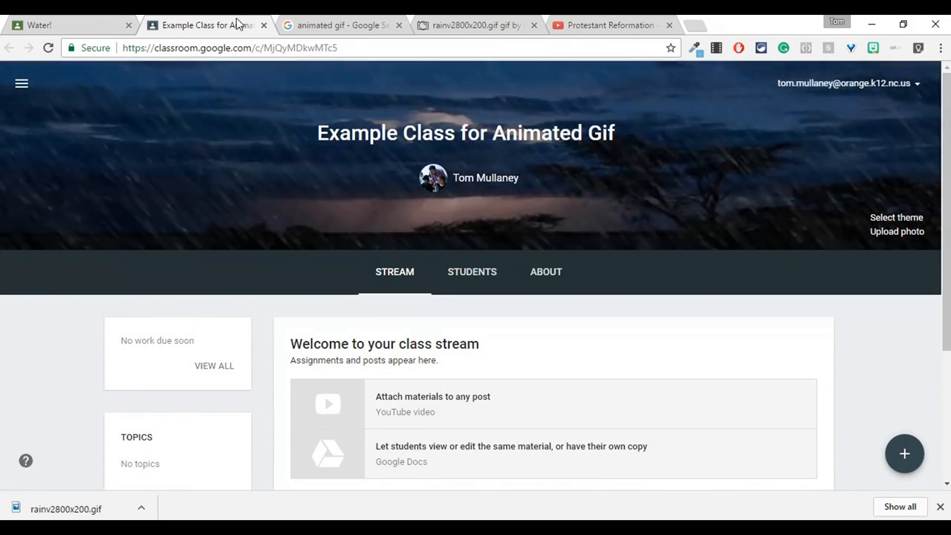
mouse_move(591, 24)
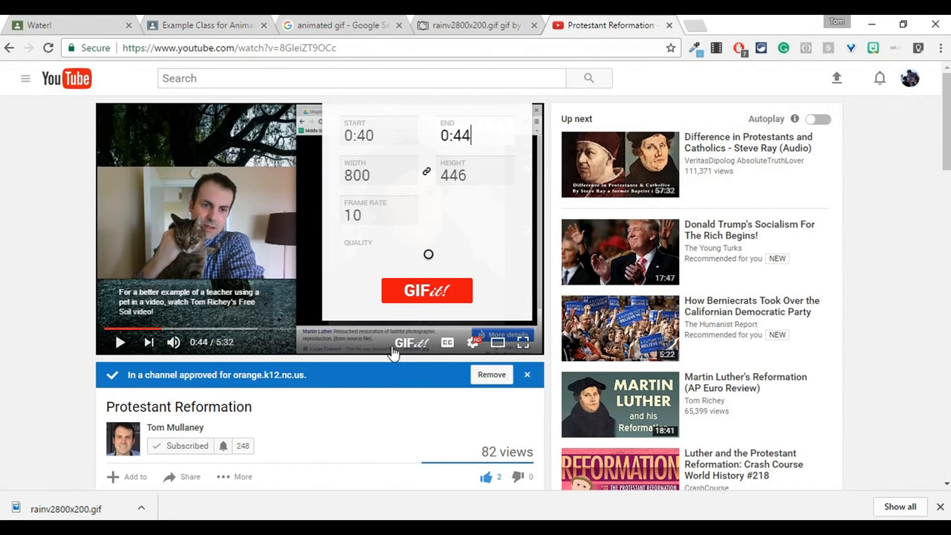
mouse_move(422, 348)
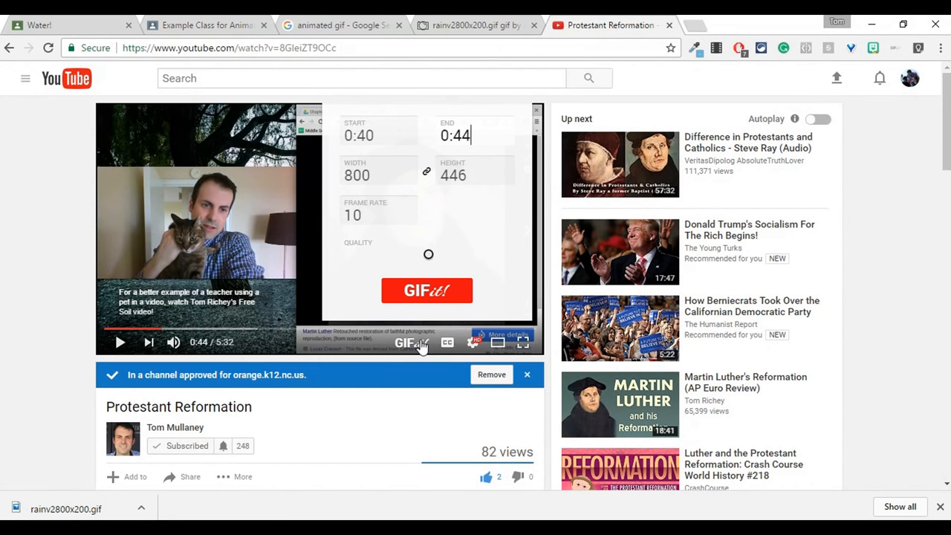
mouse_move(211, 306)
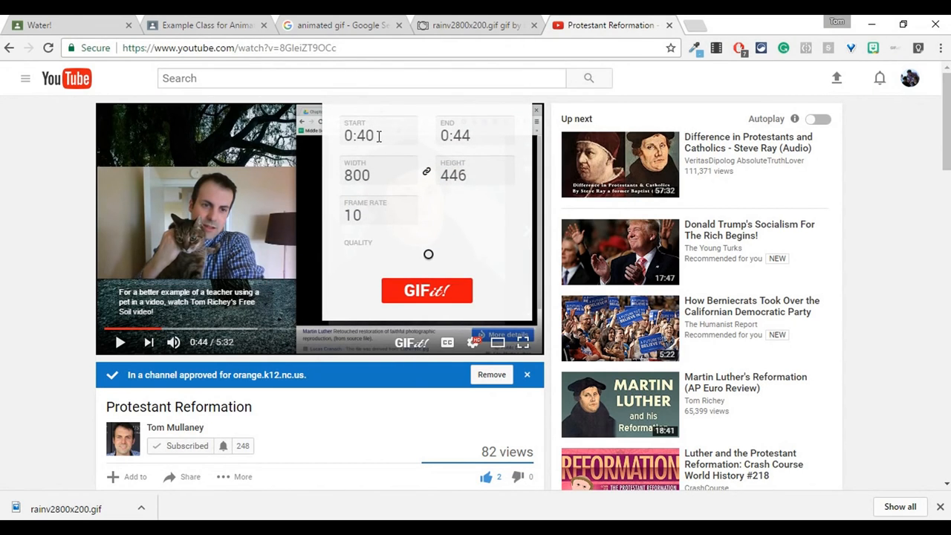
Create a GIF of the video from 0:40 to 0:44 at 800 wide and 10 fps with GIFit and save it.
click(379, 176)
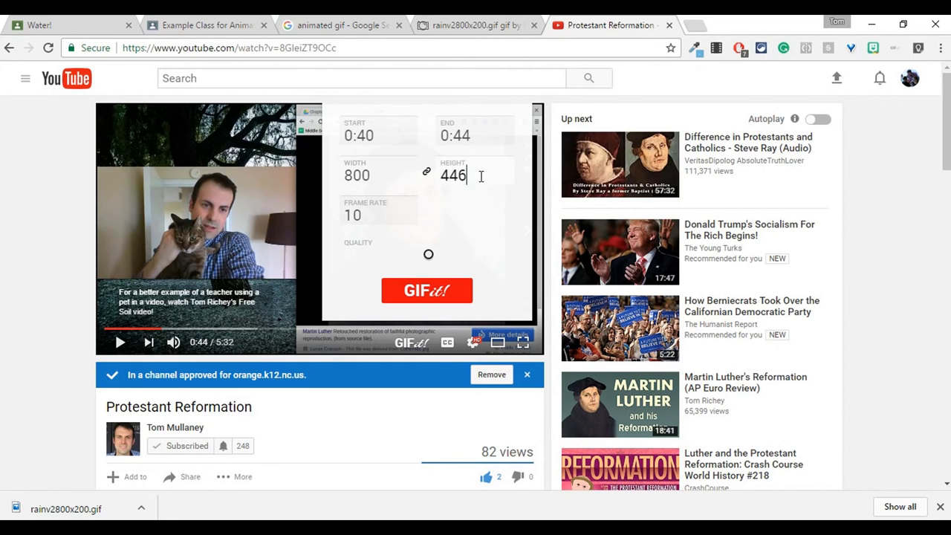
mouse_move(422, 275)
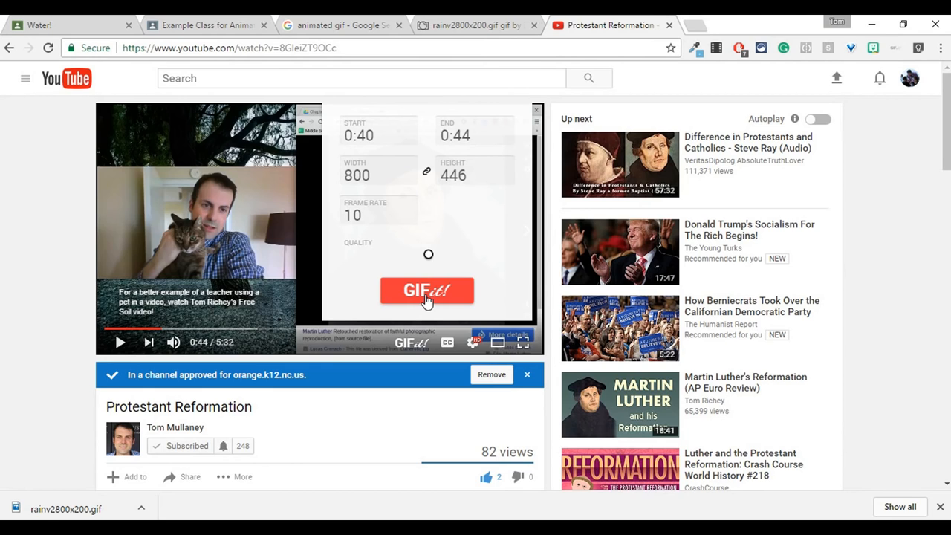
click(427, 290)
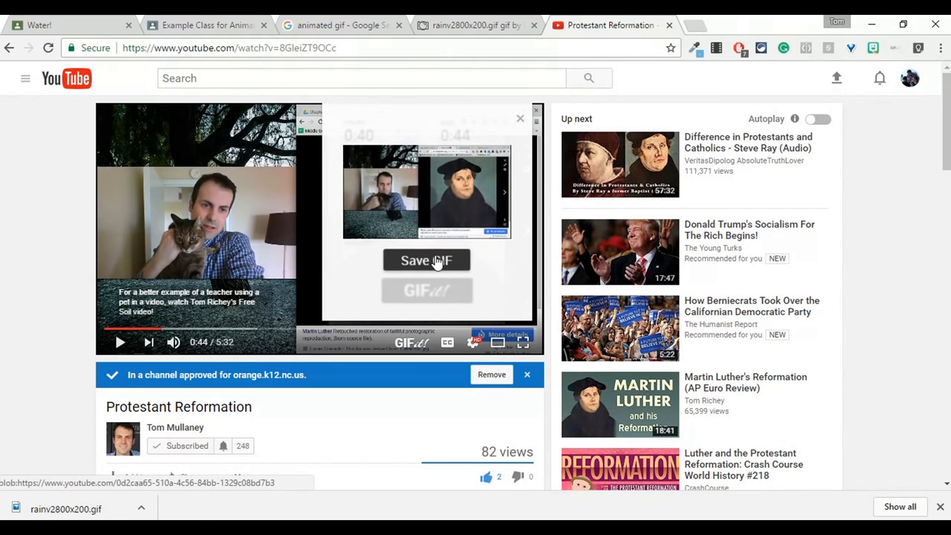
click(425, 260)
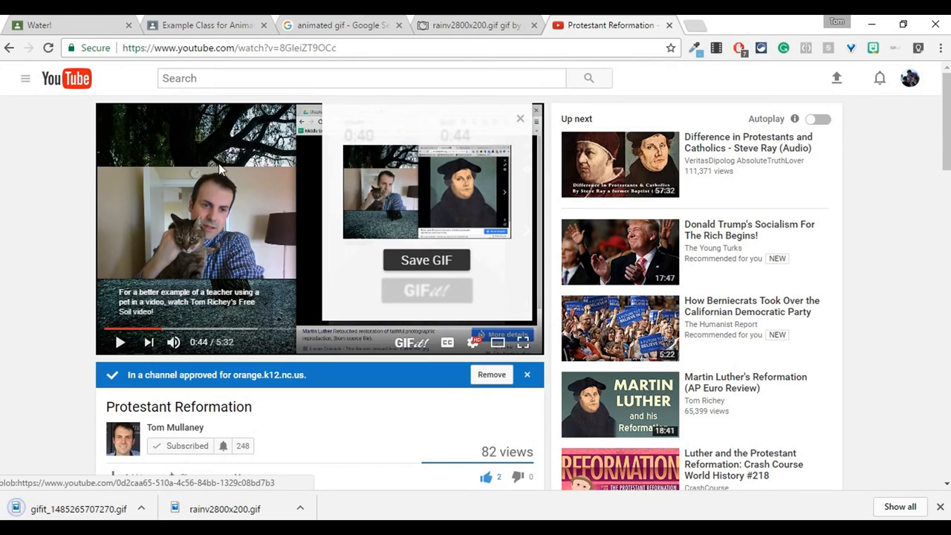
click(205, 23)
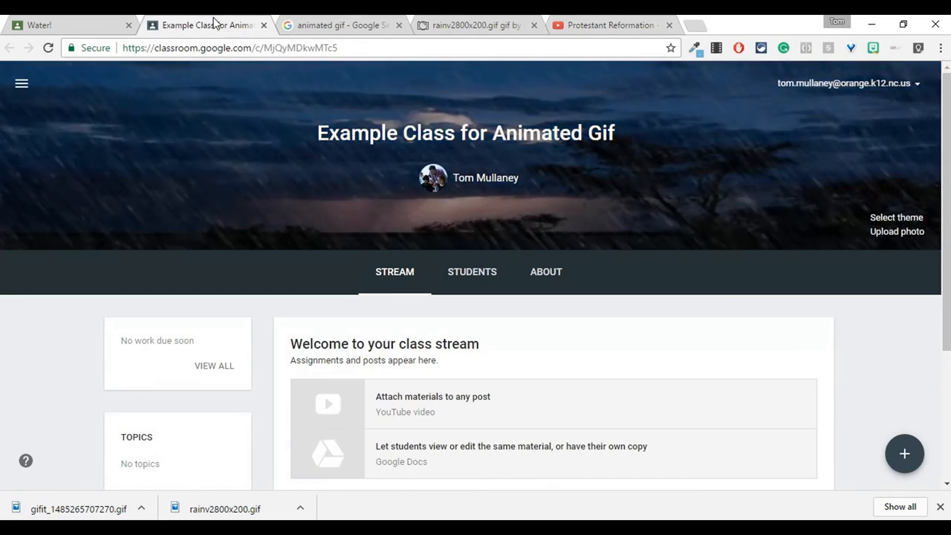
mouse_move(897, 232)
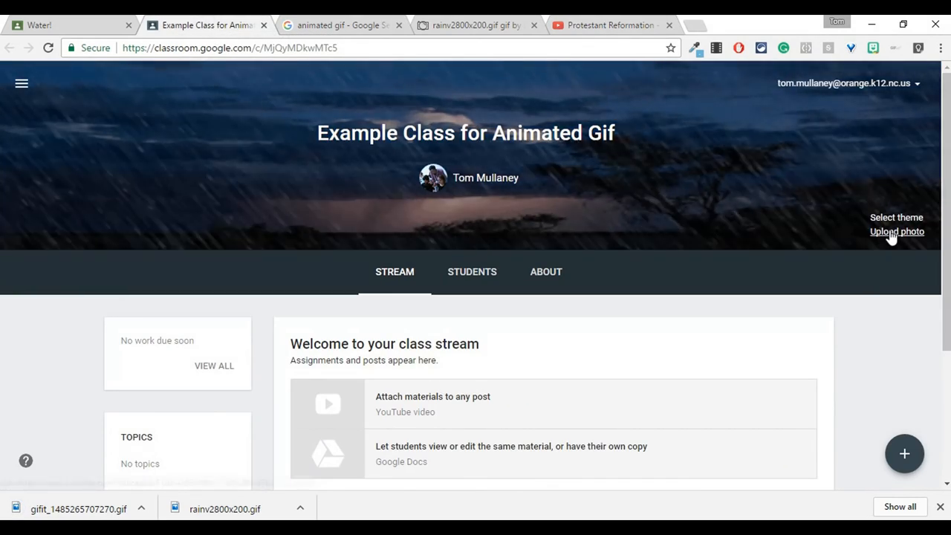
Upload the gifit GIF and set it as the class banner theme.
click(897, 231)
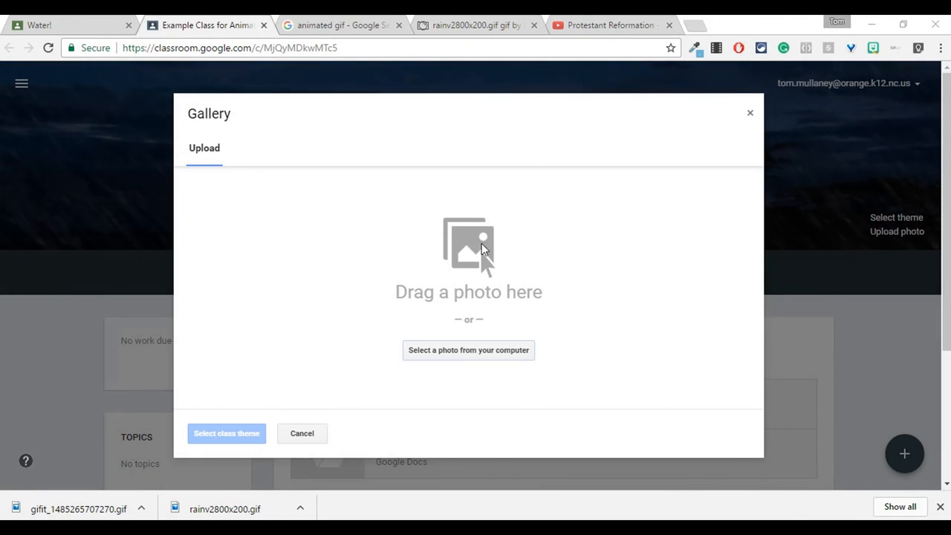
click(467, 350)
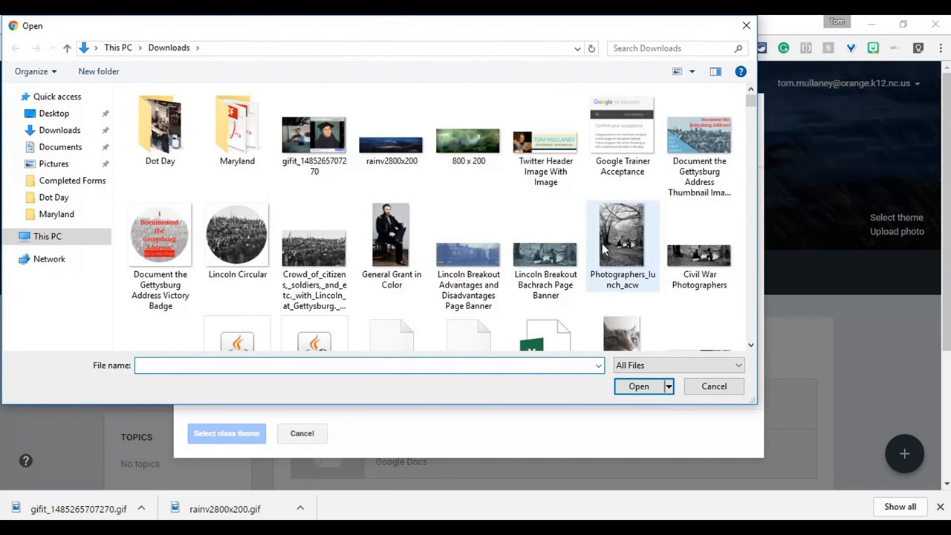
click(313, 132)
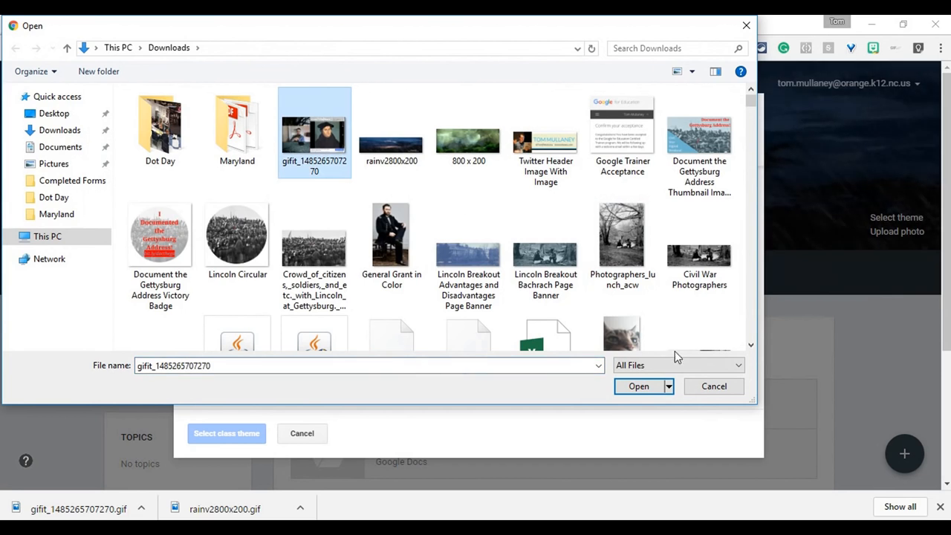
click(639, 386)
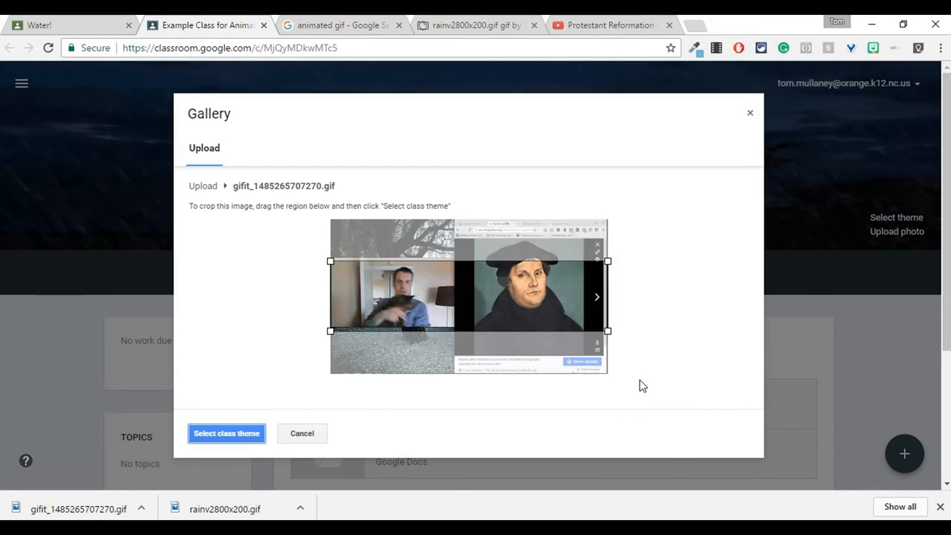
click(226, 433)
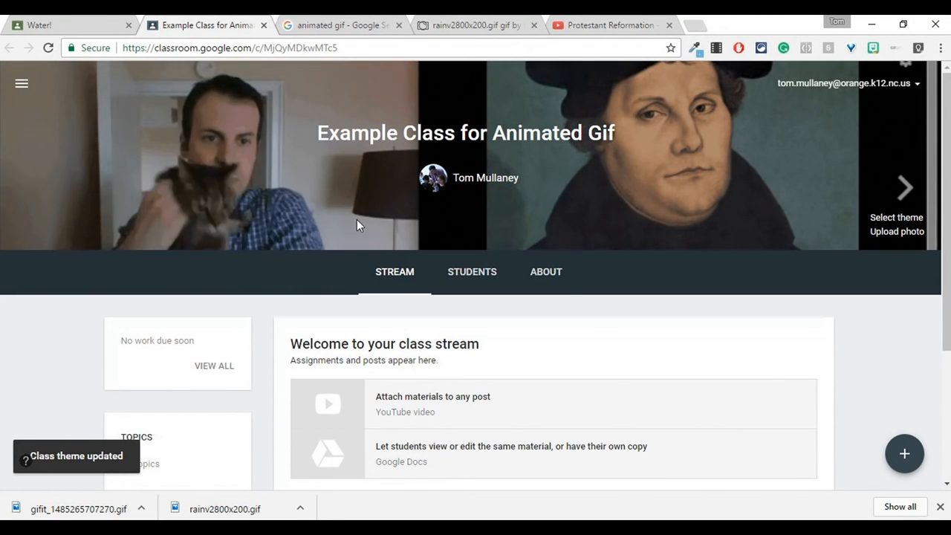
Move past the Reformation video to the Water! class page.
click(609, 24)
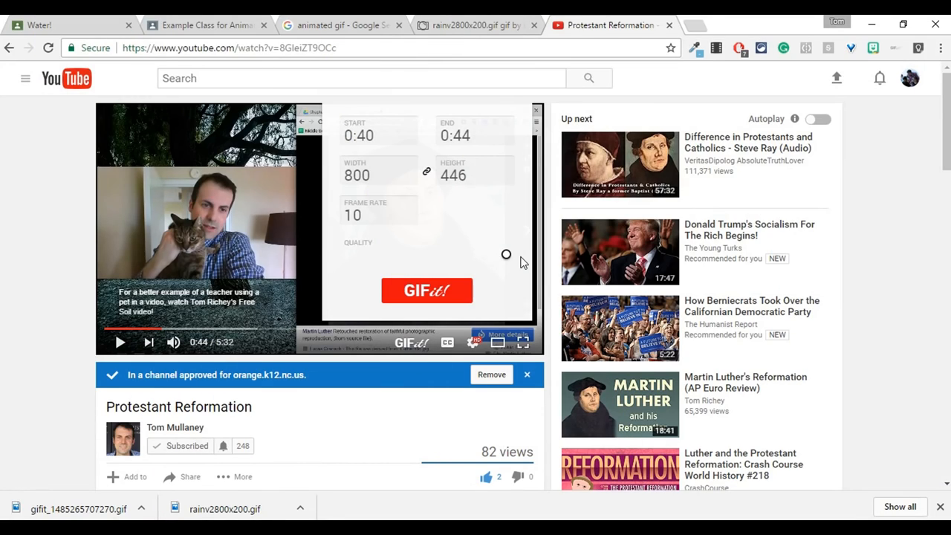
click(39, 24)
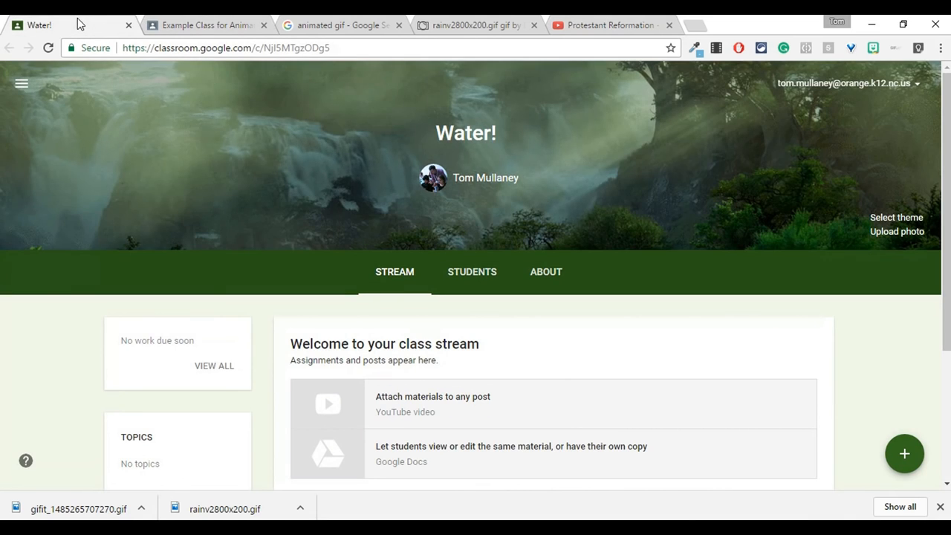
mouse_move(371, 169)
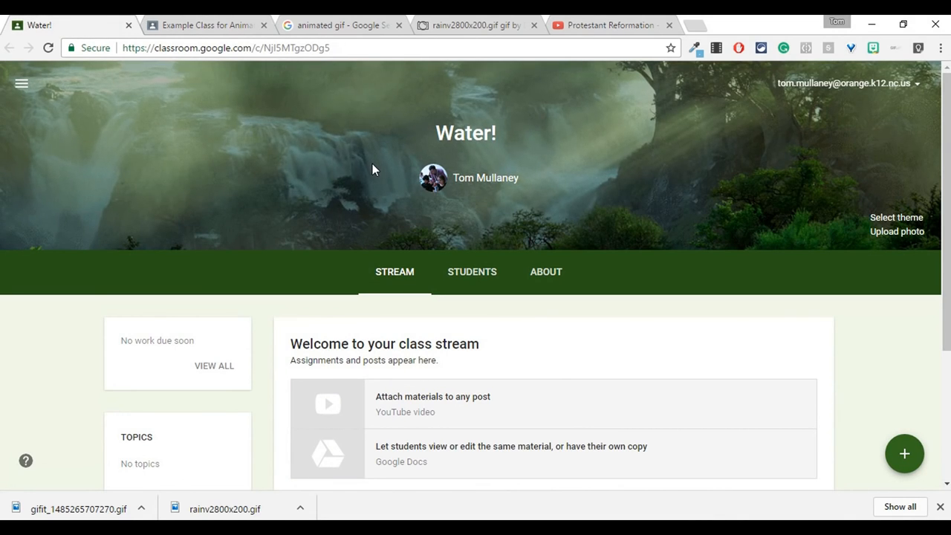